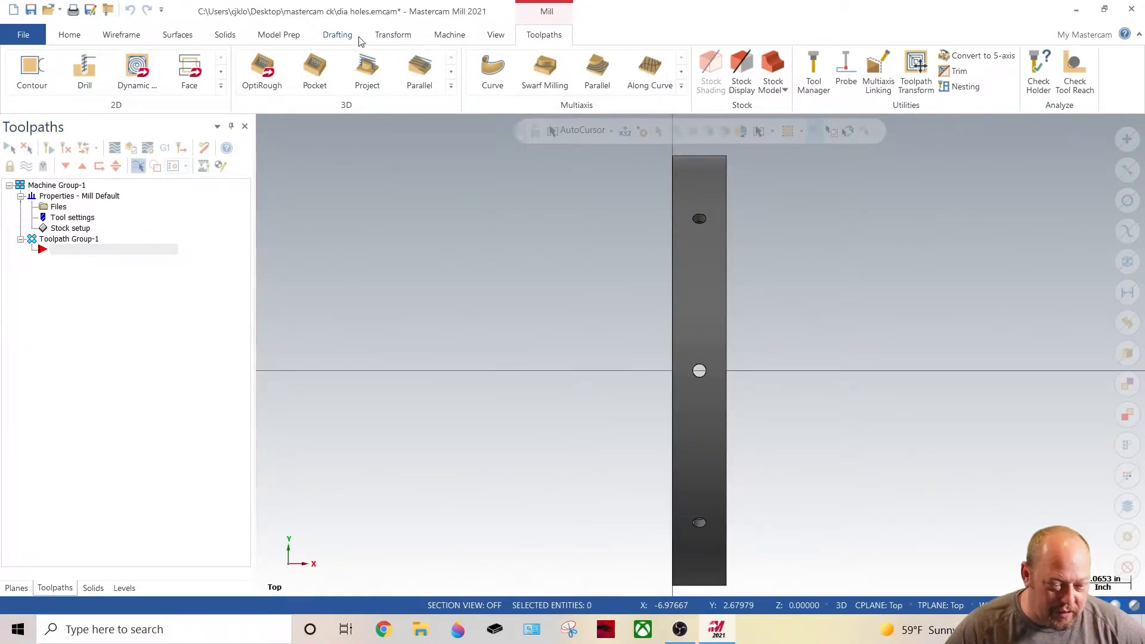
pyautogui.moveTo(596, 69)
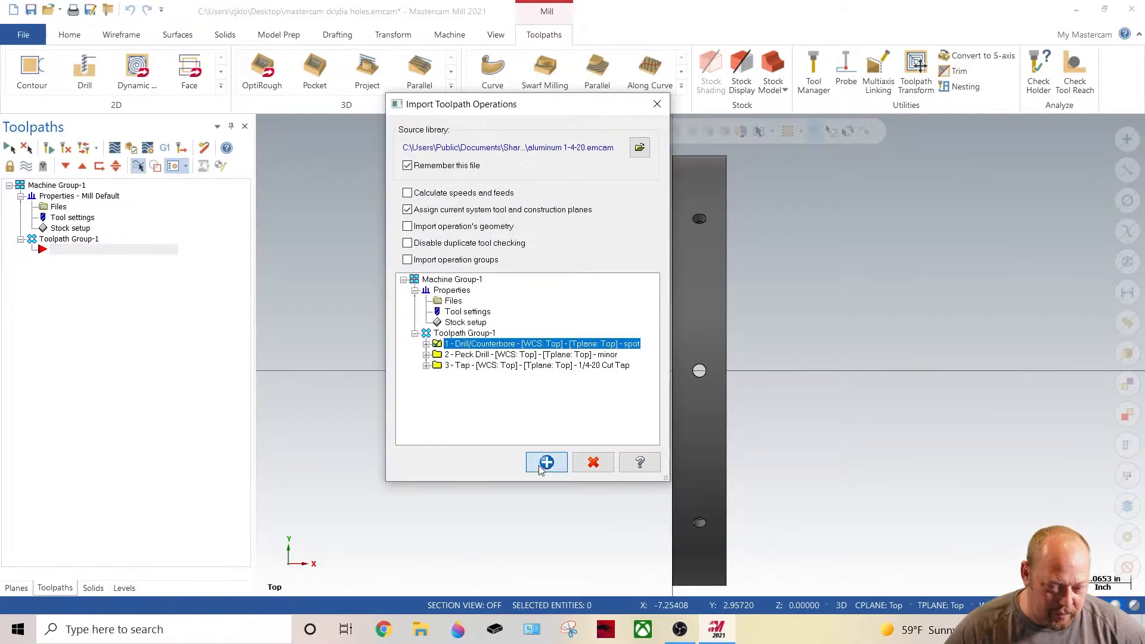
# Add the 1 - Drill/Counterbore spot operation from the library into the ring's toolpath group
pyautogui.click(546, 462)
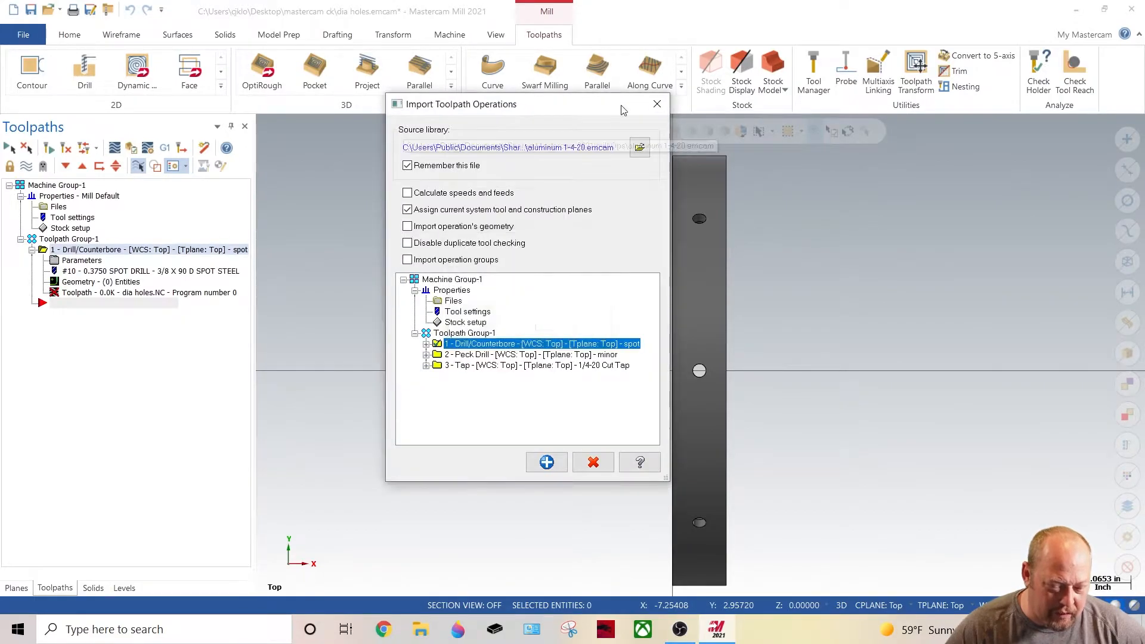
pyautogui.click(593, 462)
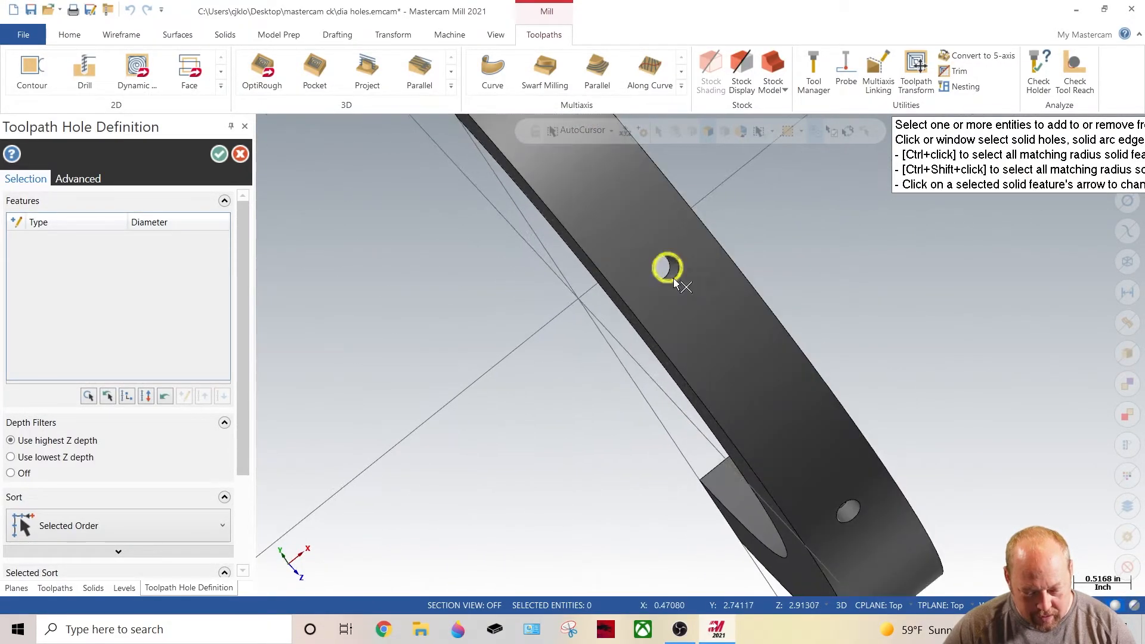
# Select the radial hole edges on the ring as the spot drill's hole geometry
pyautogui.click(665, 269)
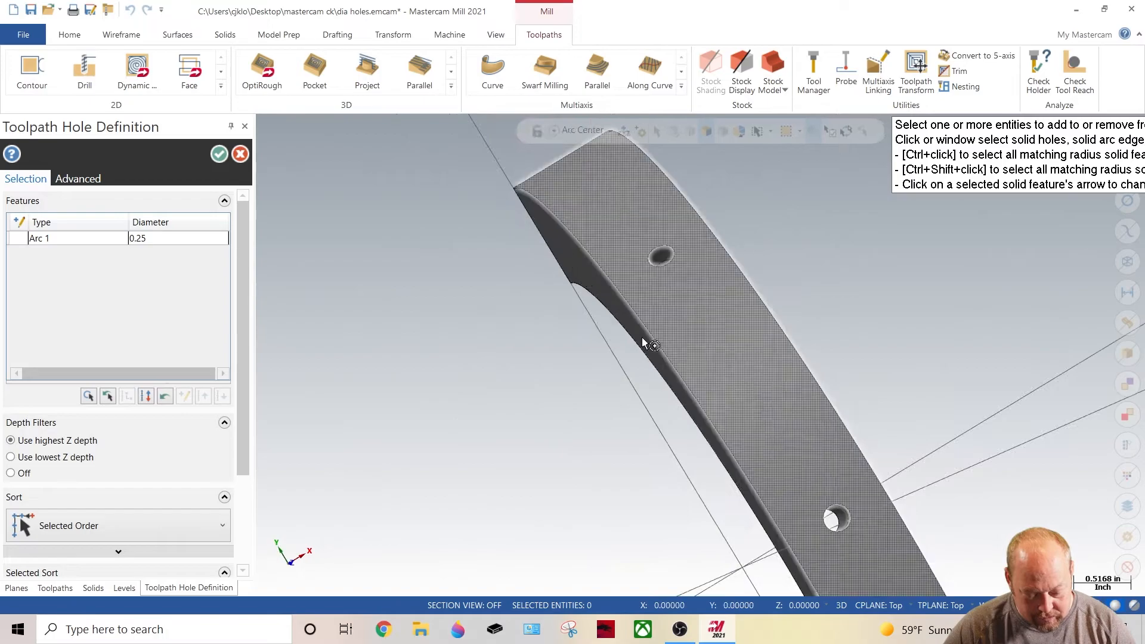
pyautogui.click(835, 520)
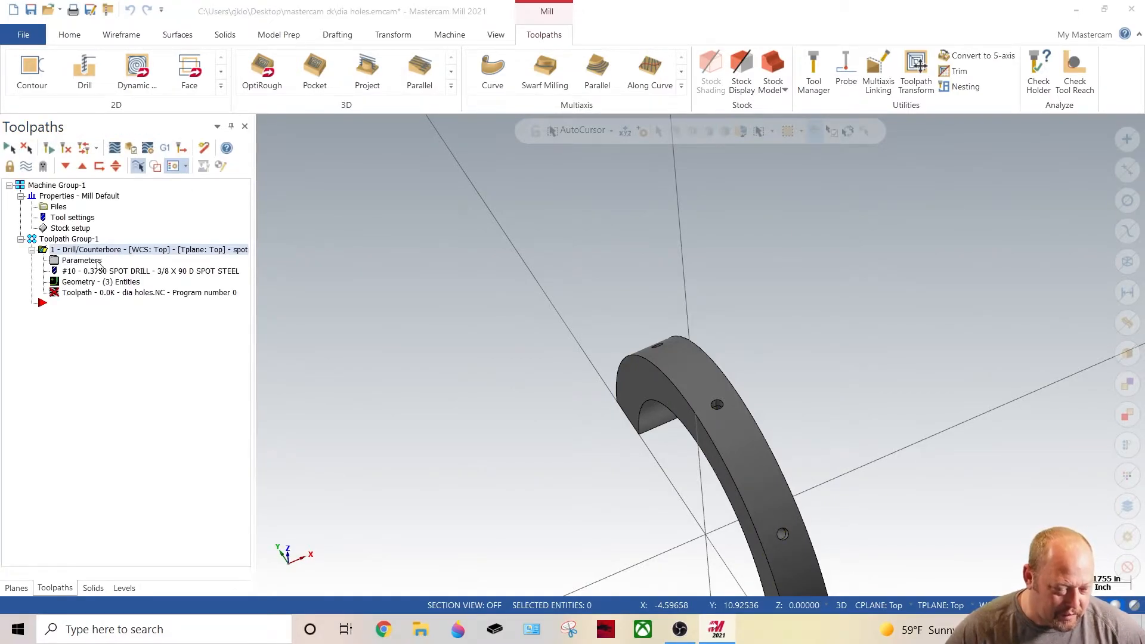
# Enter linking parameters: clearance 5, retract 4, top of stock 4, depth 4-.1325 (3.8675)
pyautogui.doubleClick(81, 260)
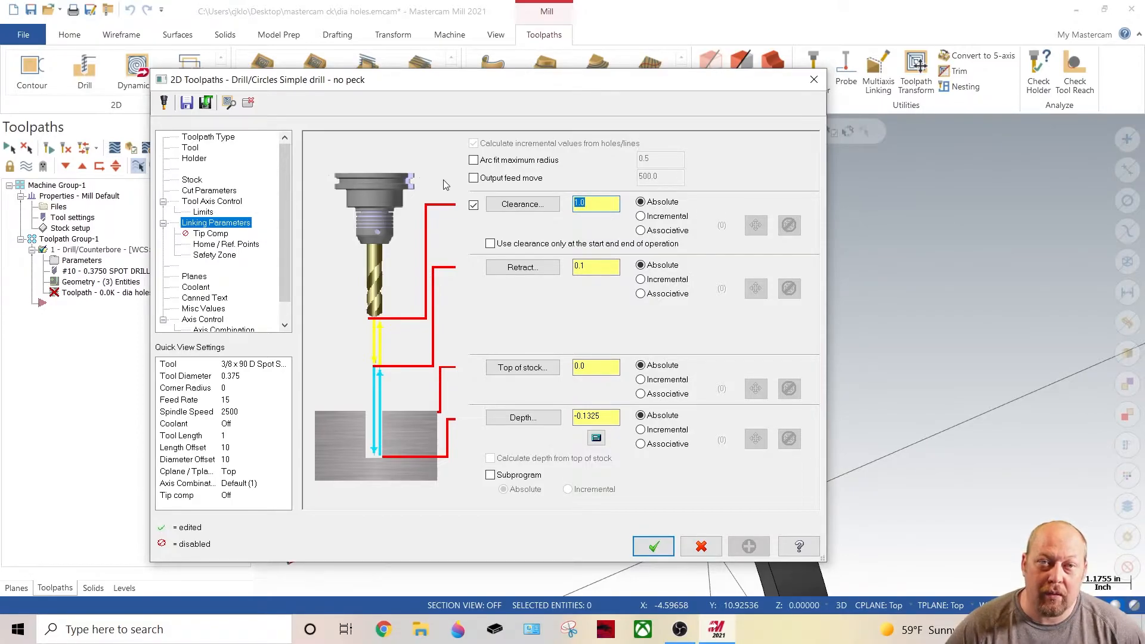
pyautogui.write('5')
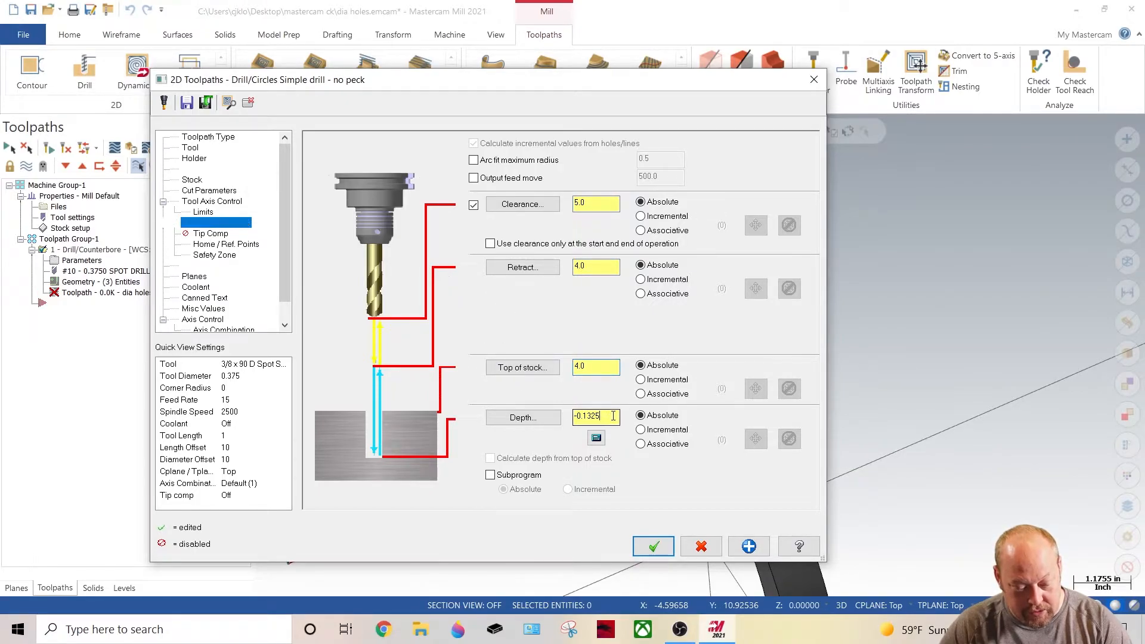
pyautogui.write('4')
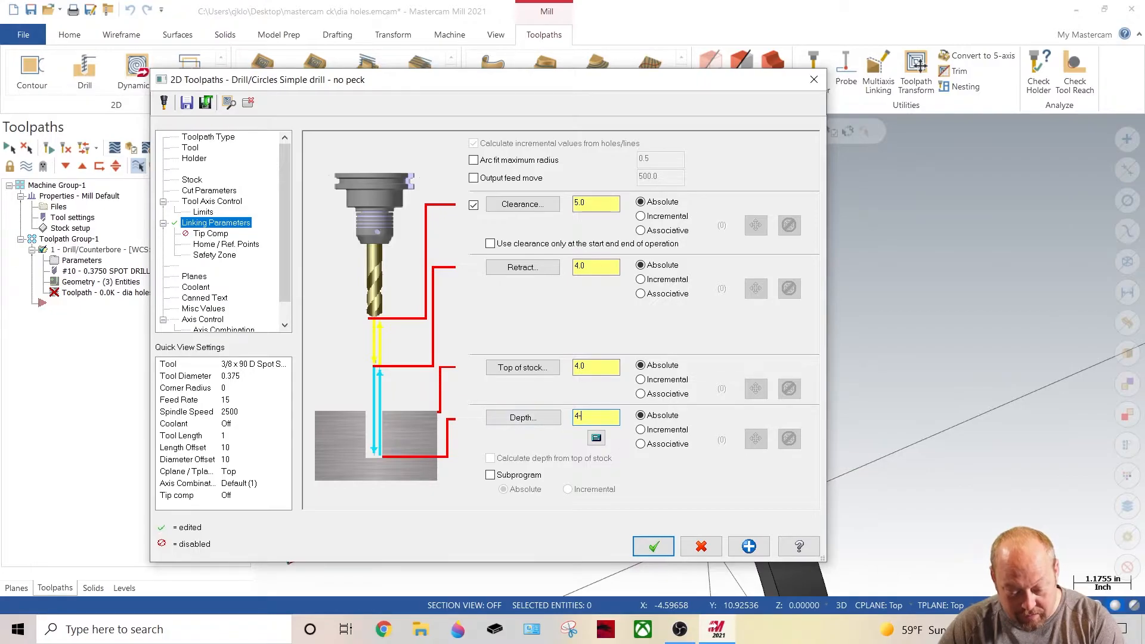
pyautogui.write('-1')
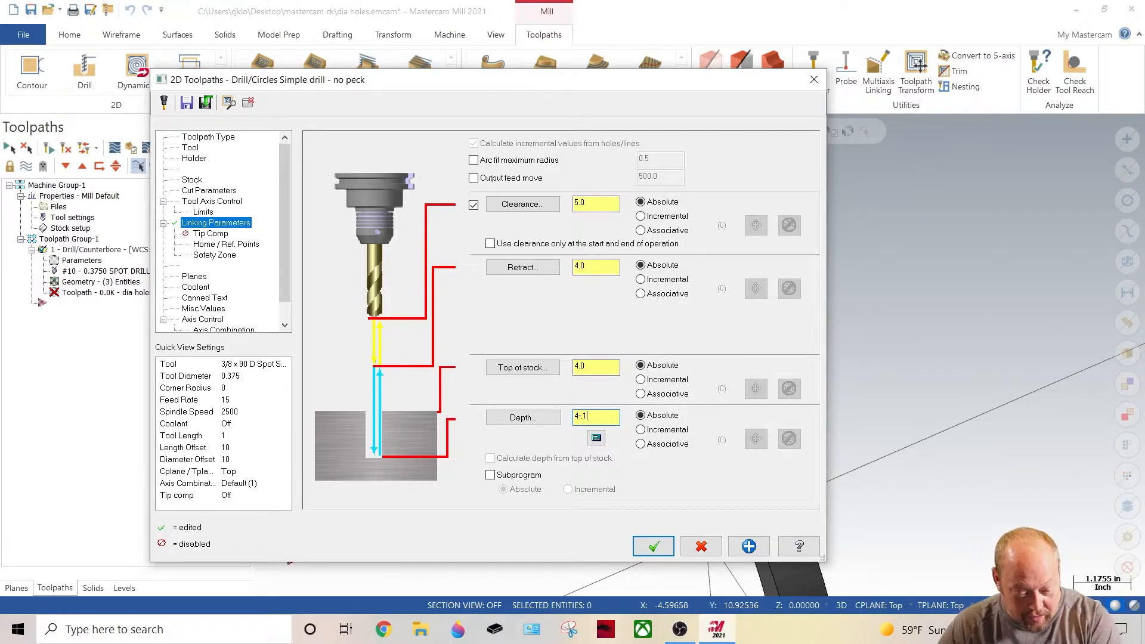
pyautogui.write('325')
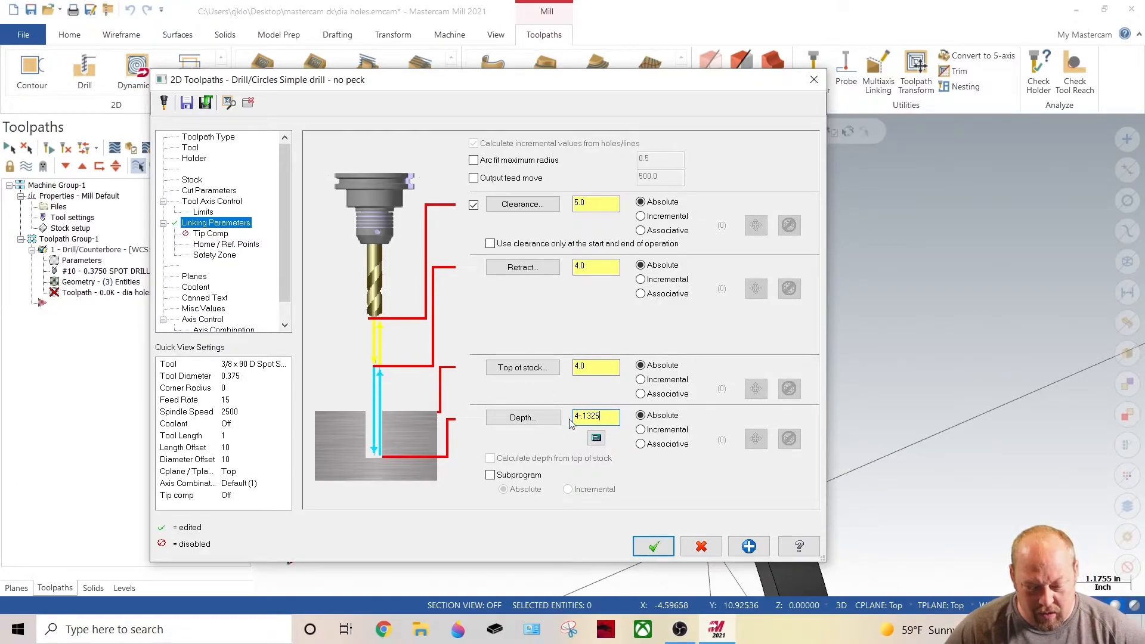
pyautogui.write('3.8675')
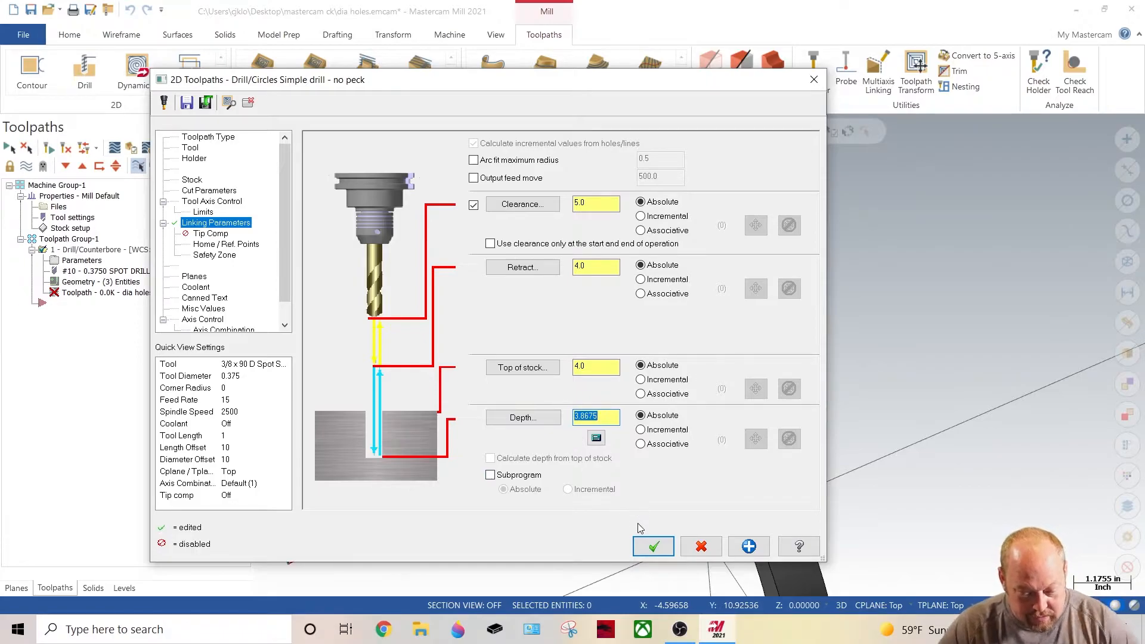
pyautogui.scroll(-3)
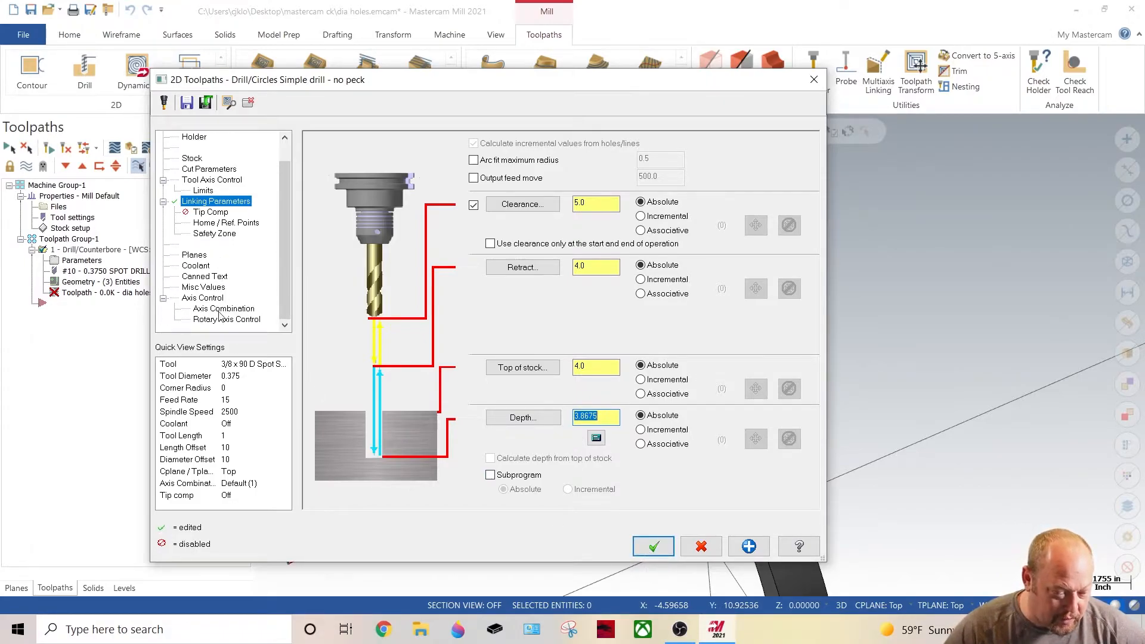
# Set Rotary Axis Control, regenerate and backplot the spot drill toolpath, then verify it in Mastercam Simulator
pyautogui.click(226, 320)
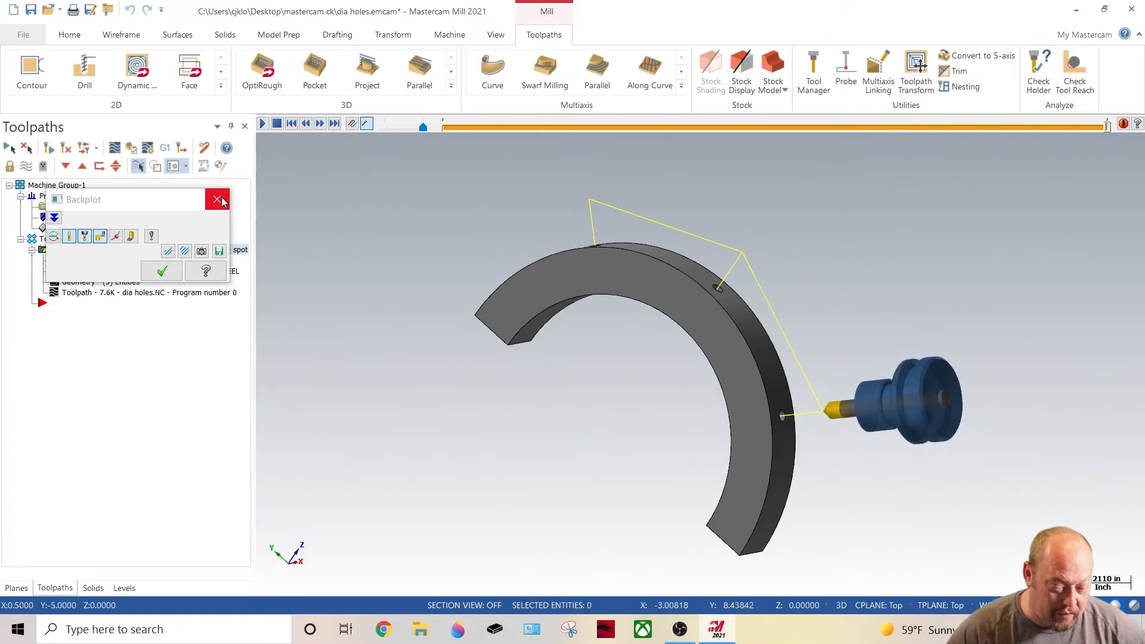
pyautogui.click(217, 199)
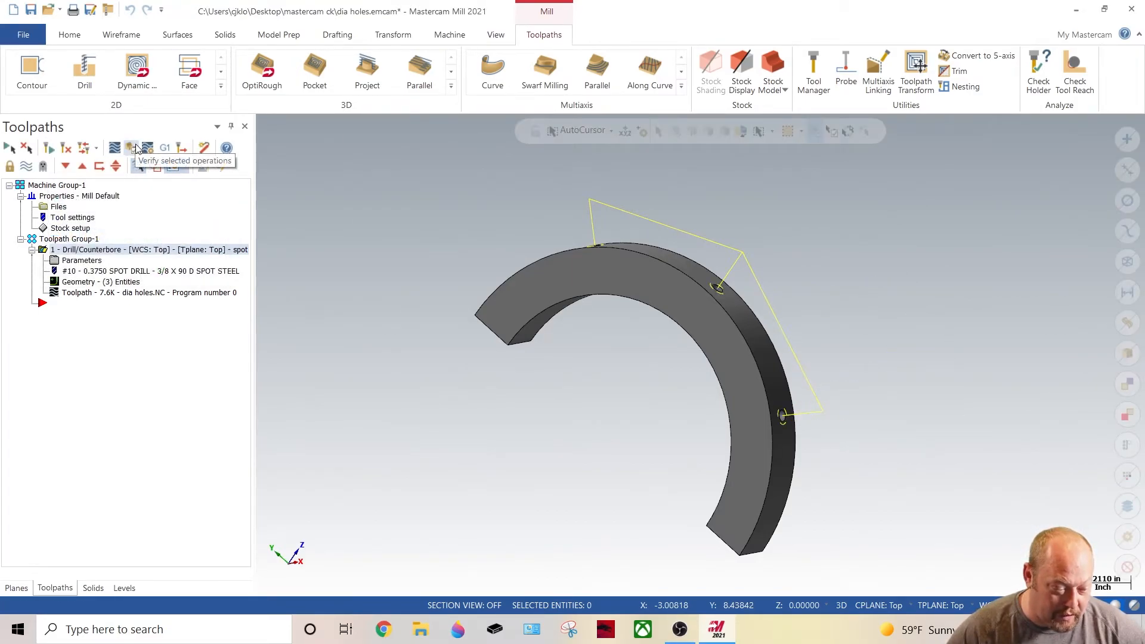
pyautogui.click(131, 148)
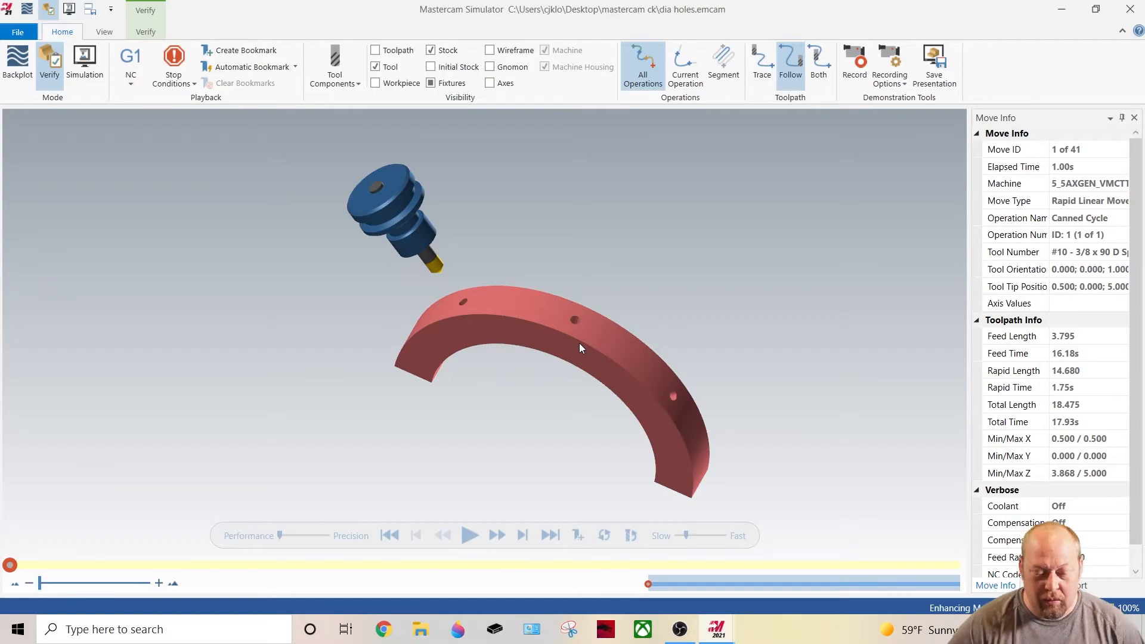
pyautogui.moveTo(460, 533)
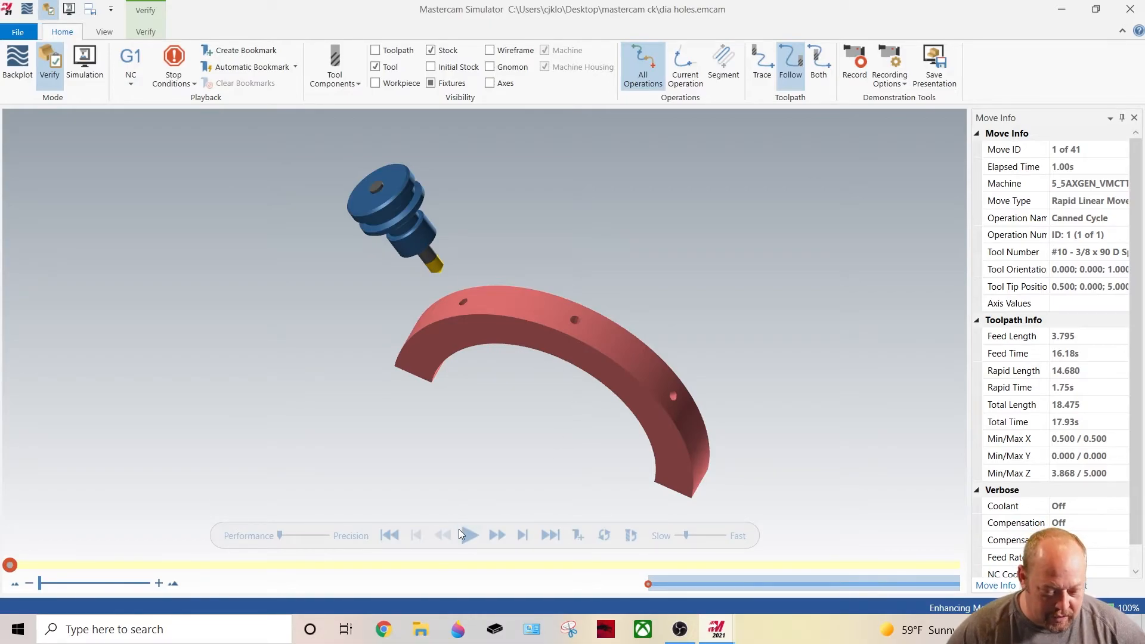